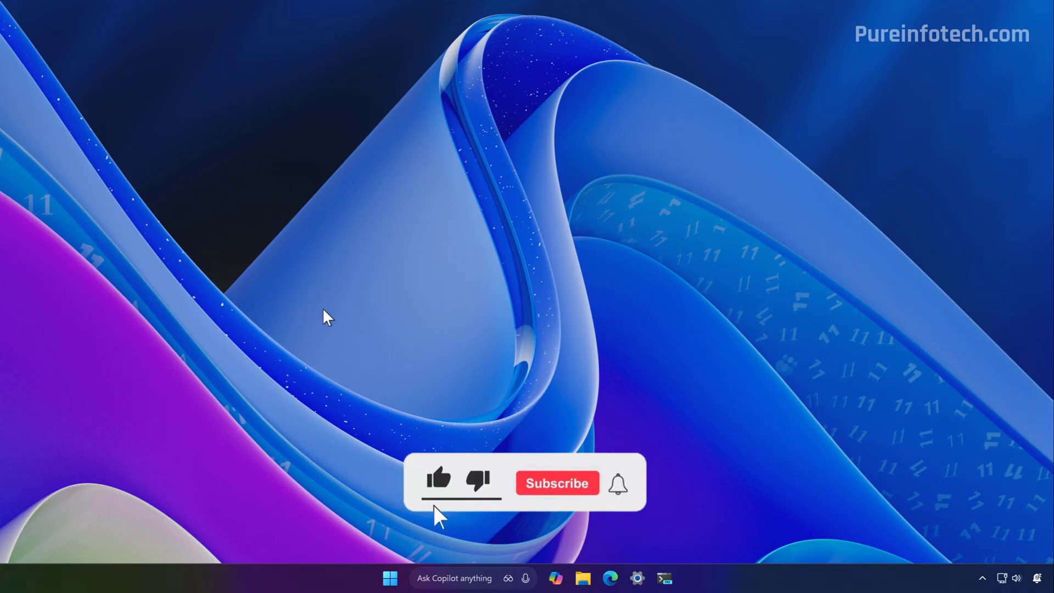
Bring up the redesigned dark Run dialog with Win+R and begin entering 'win'
{"action": "left_click", "coordinate": [557, 483]}
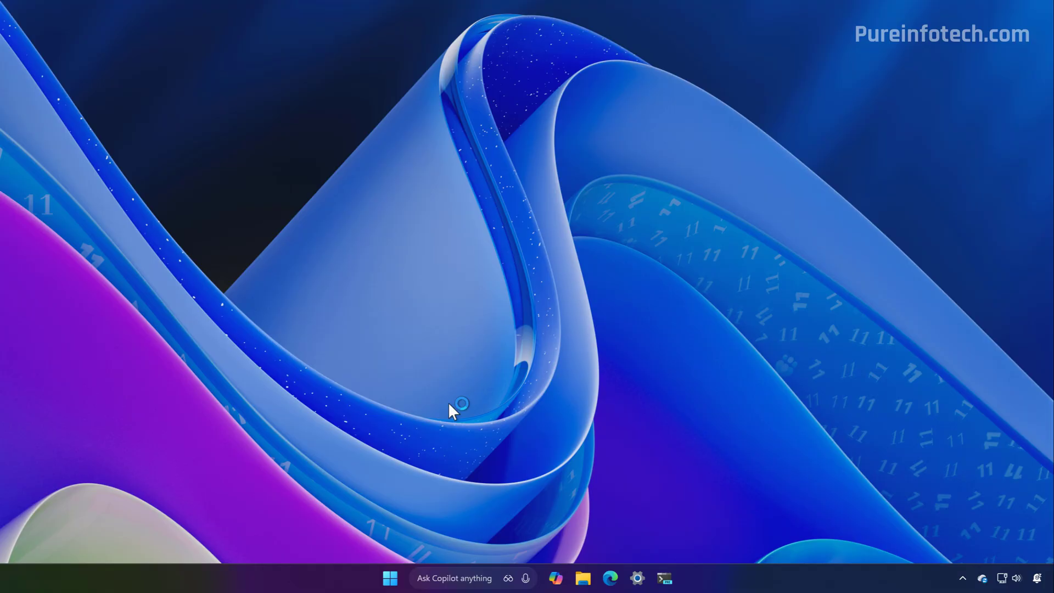
{"action": "key", "text": "Win+r"}
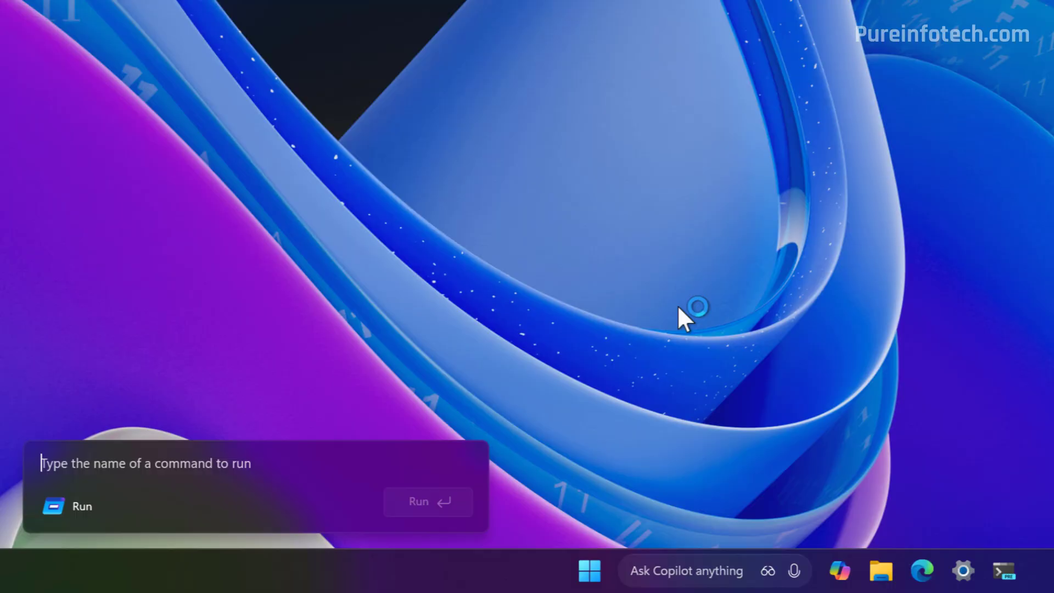
{"action": "mouse_move", "coordinate": [388, 452]}
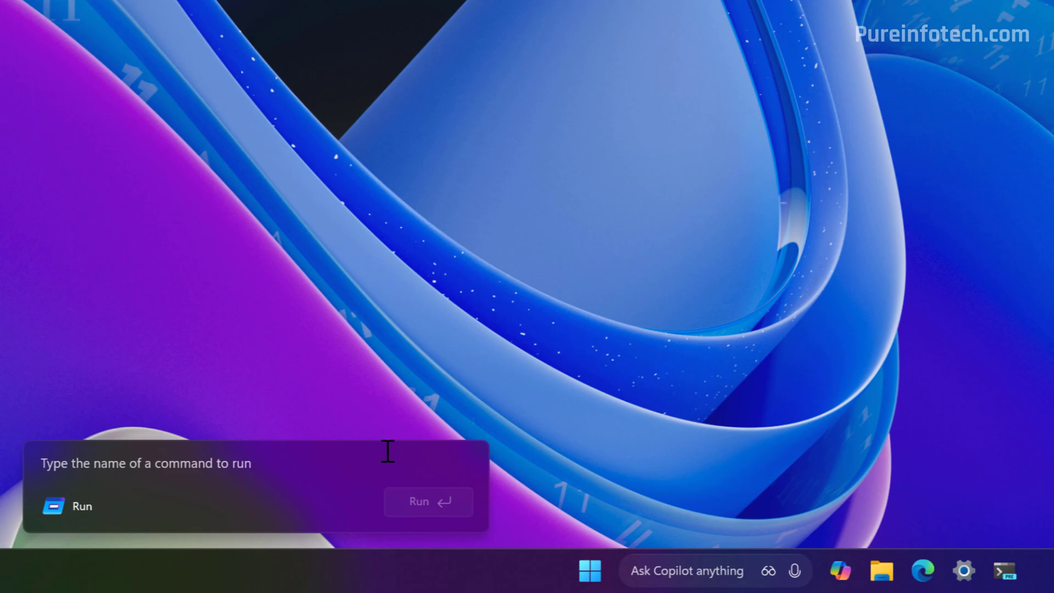
{"action": "type", "text": "win"}
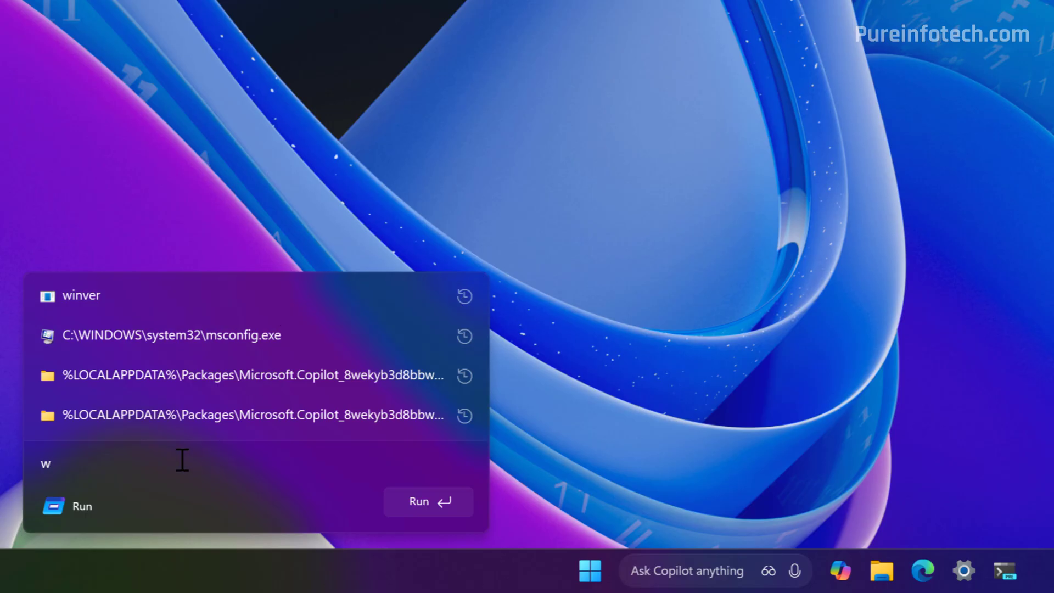
Complete and run the winver command, then clear the entry and dismiss the dialog
{"action": "type", "text": "in"}
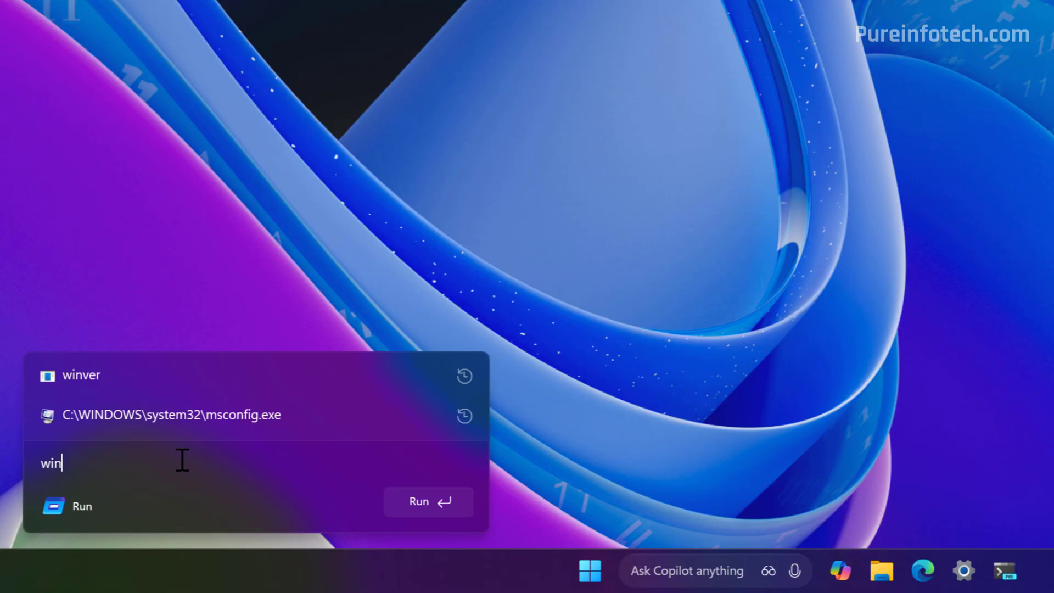
{"action": "type", "text": "ver"}
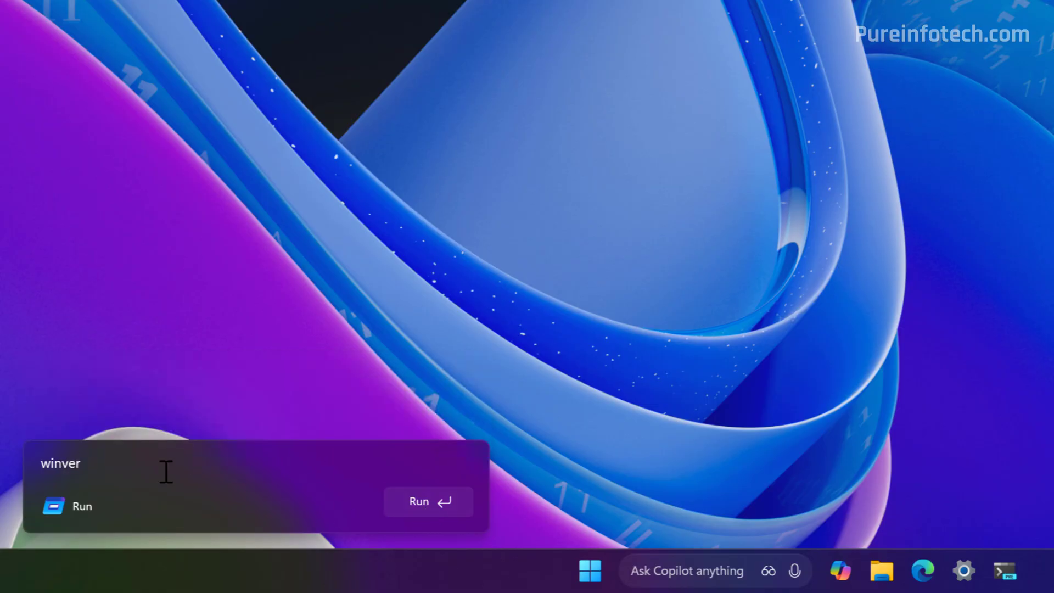
{"action": "left_click", "coordinate": [428, 502]}
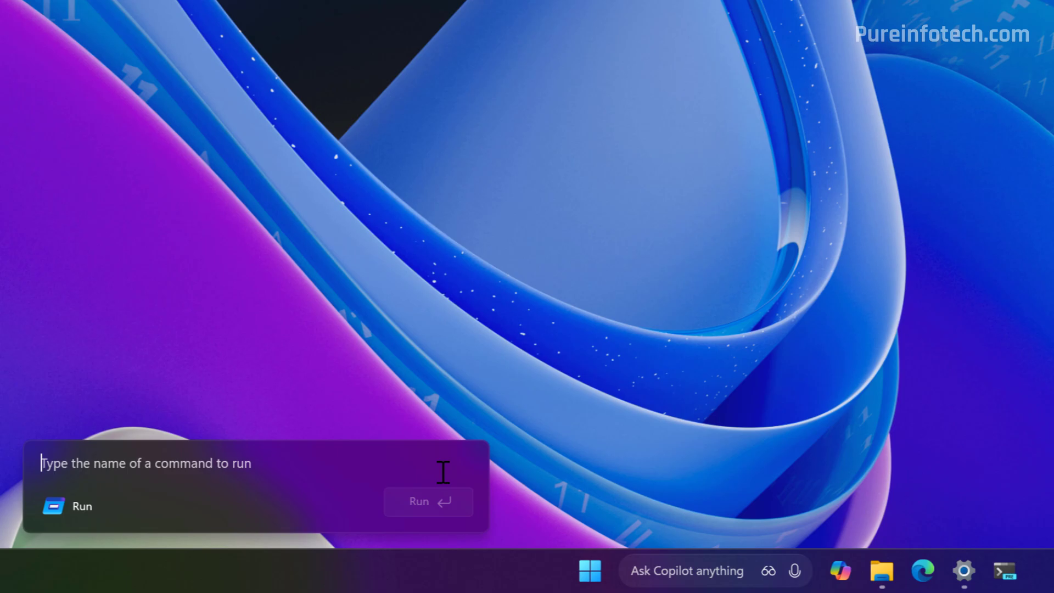
{"action": "type", "text": "w"}
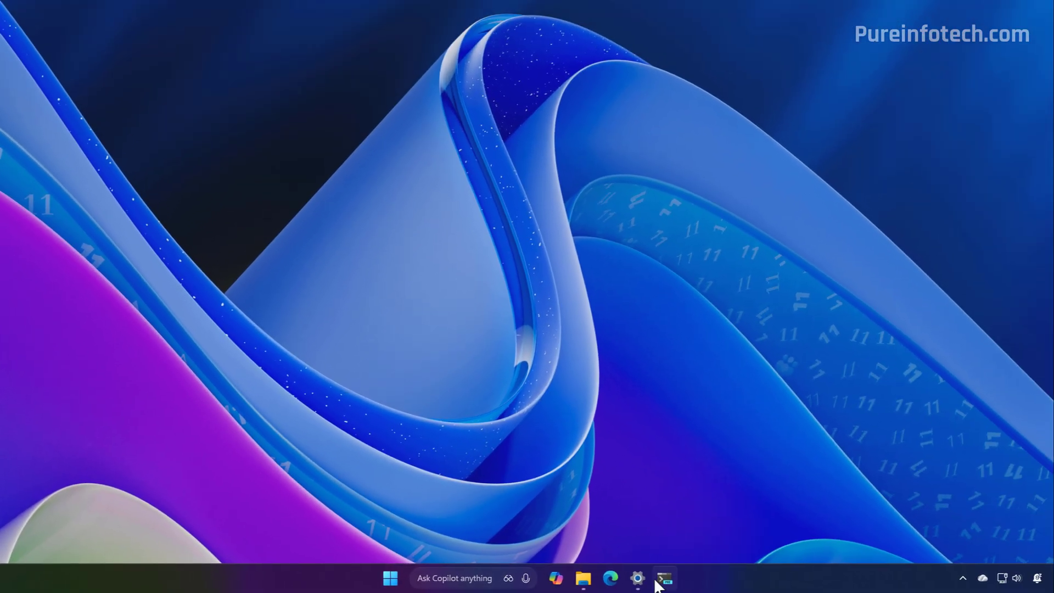
Switch the desktop to the light theme and reopen the Run dialog in light style
{"action": "left_click", "coordinate": [638, 578]}
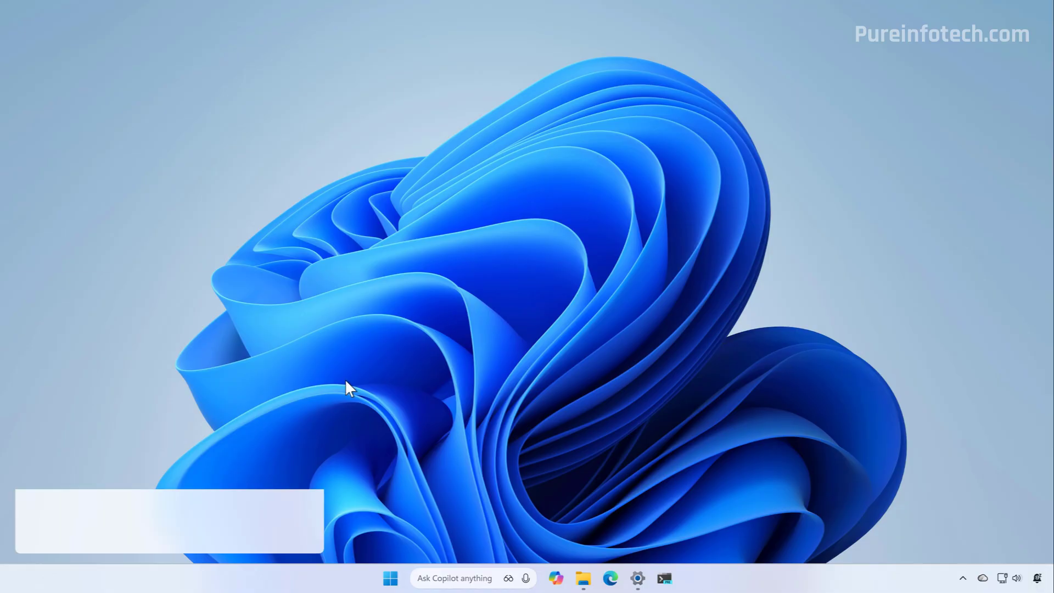
{"action": "type", "text": "w"}
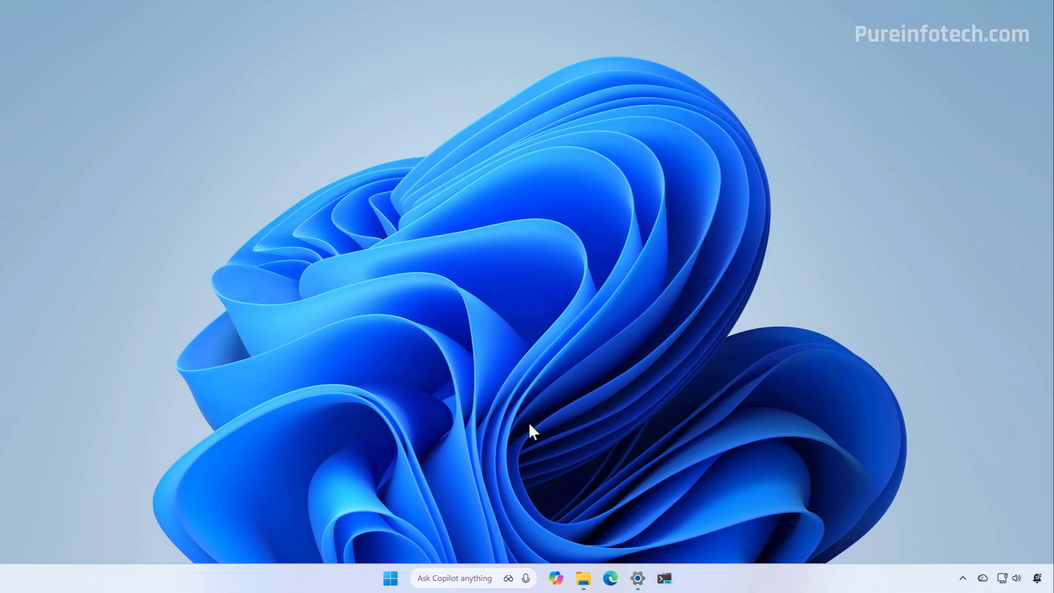
{"action": "key", "text": "Win+r"}
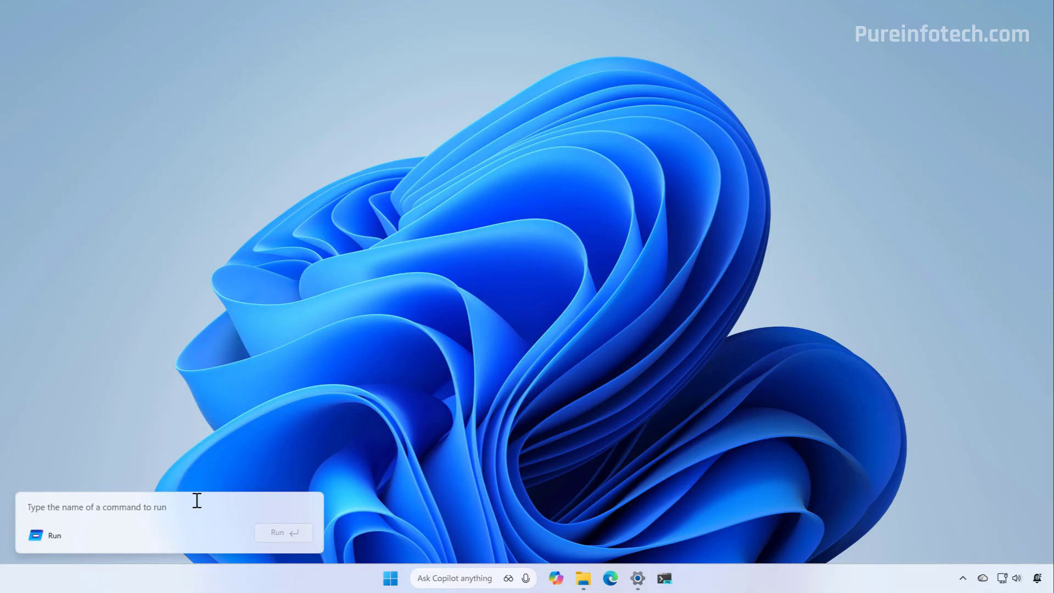
{"action": "mouse_move", "coordinate": [41, 501]}
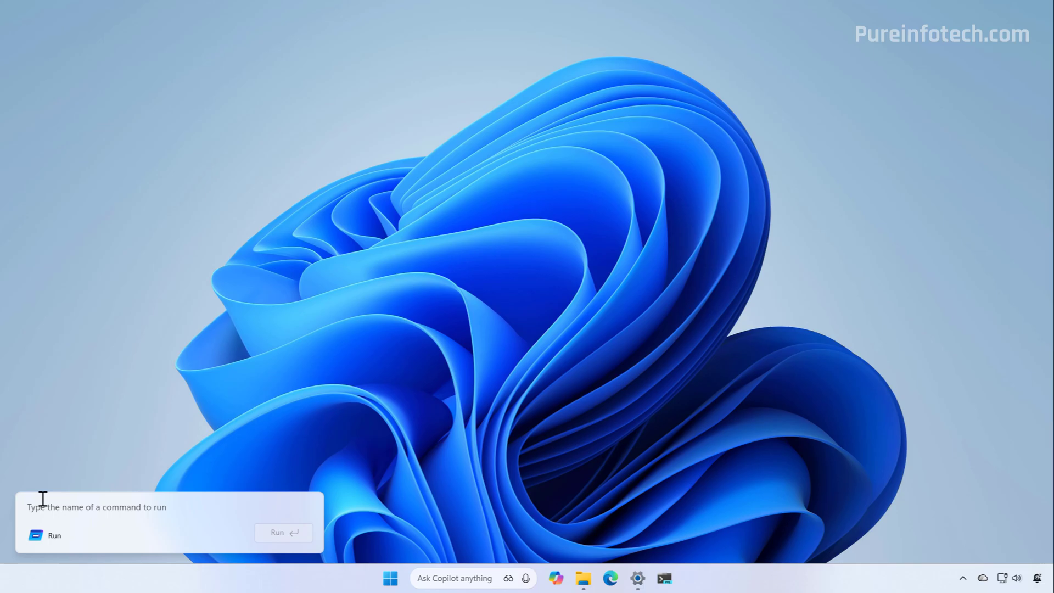
{"action": "mouse_move", "coordinate": [22, 508]}
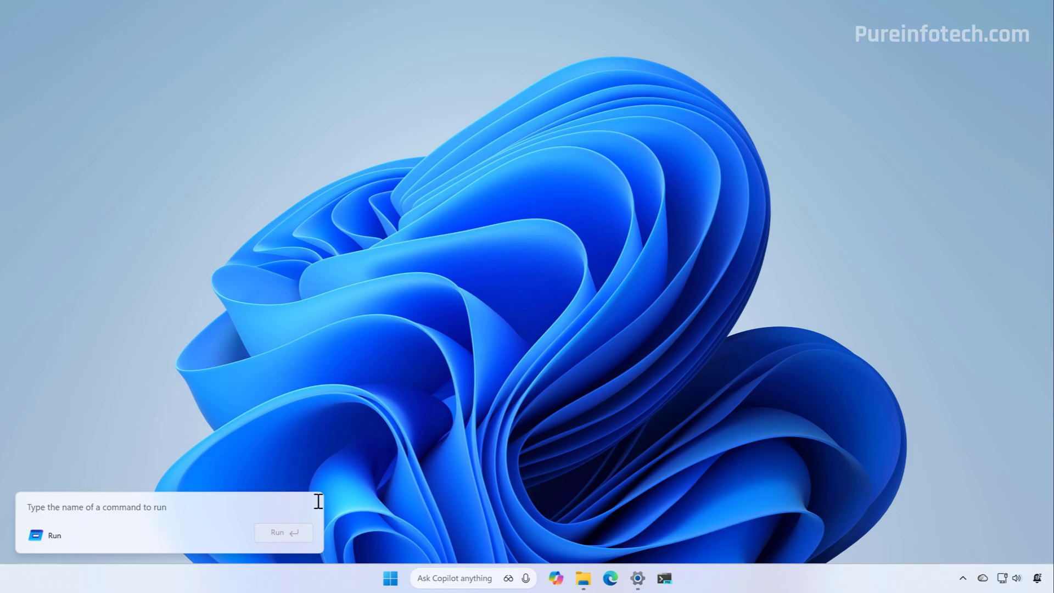
{"action": "mouse_move", "coordinate": [72, 515]}
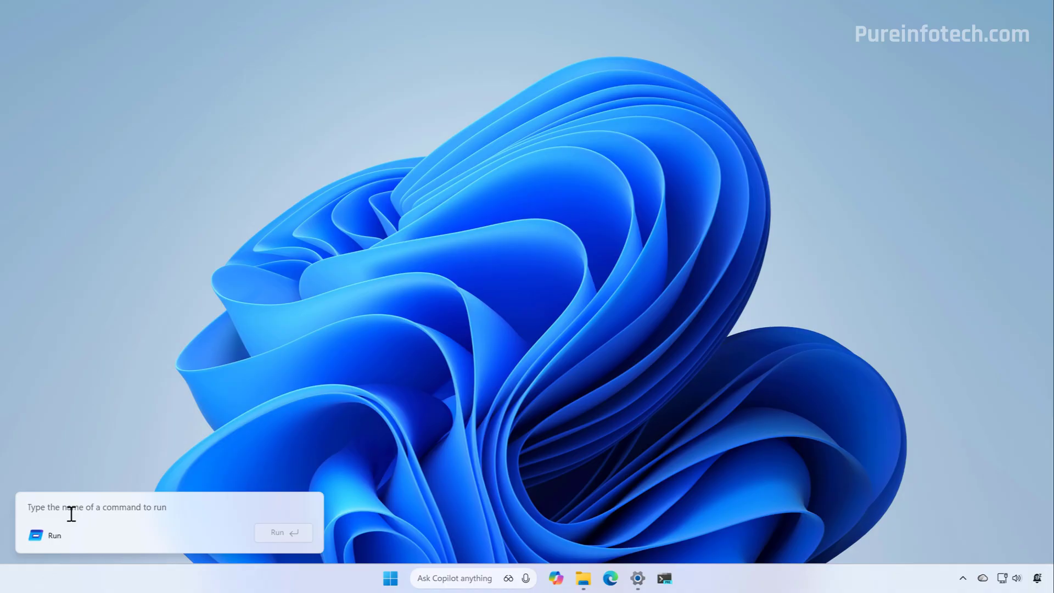
{"action": "mouse_move", "coordinate": [738, 440]}
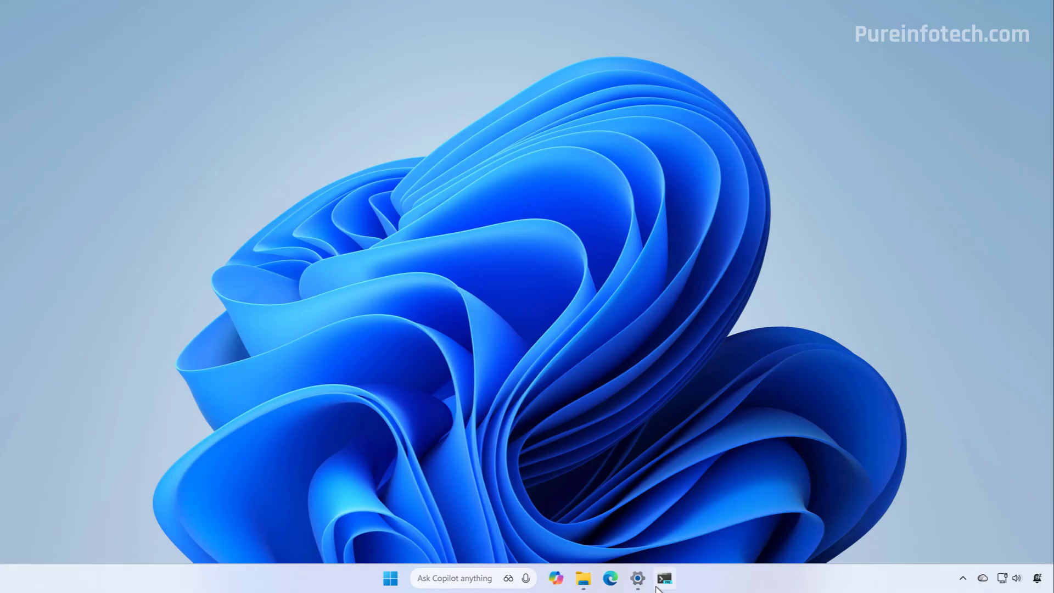
Navigate Settings to System > Advanced and switch off the modern Run dialog option
{"action": "left_click", "coordinate": [640, 578]}
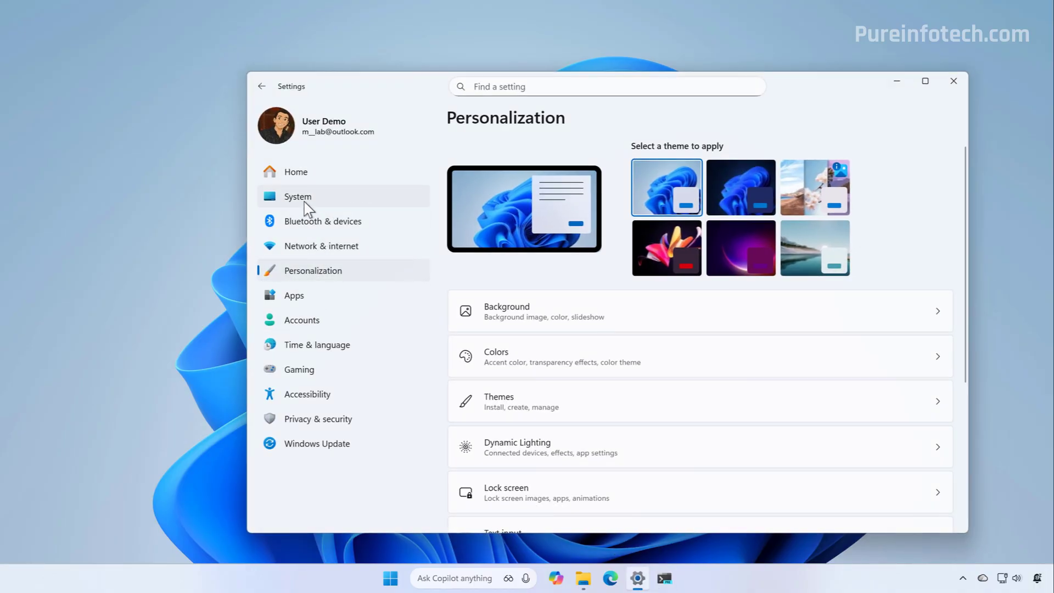
{"action": "left_click", "coordinate": [297, 197]}
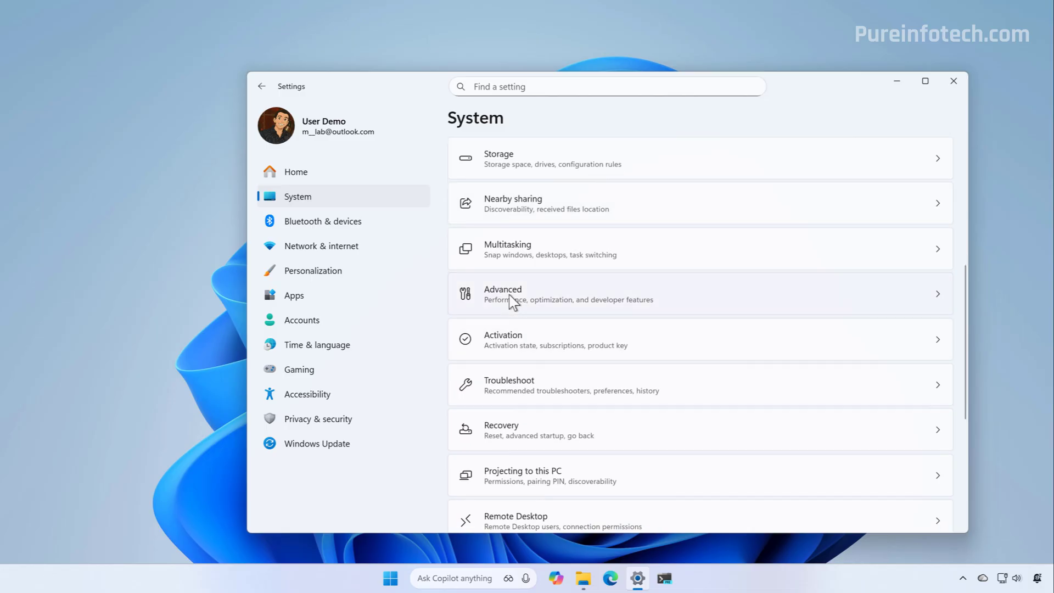
{"action": "left_click", "coordinate": [523, 295]}
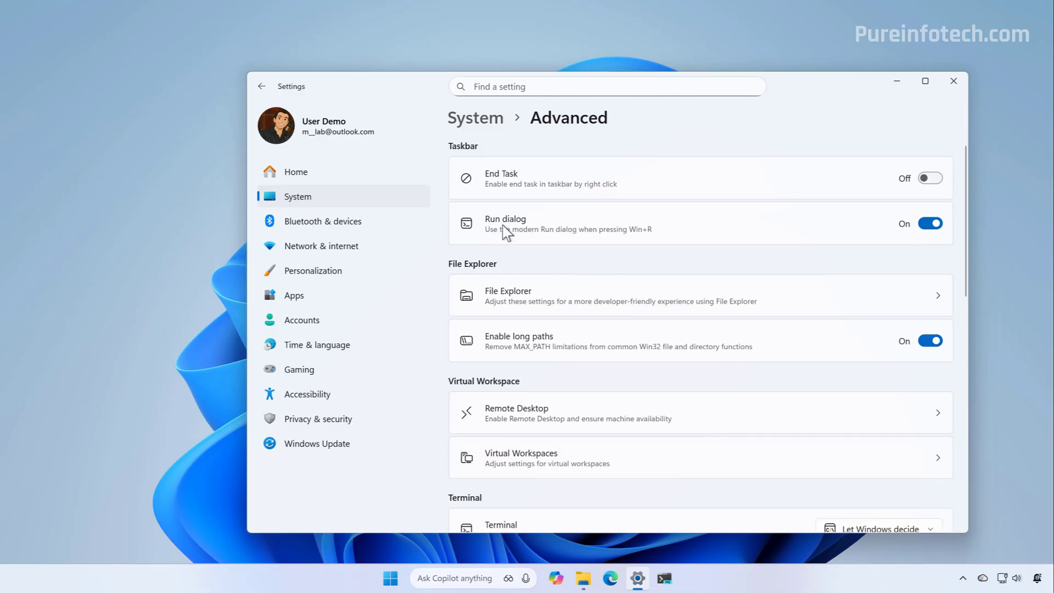
{"action": "mouse_move", "coordinate": [938, 255]}
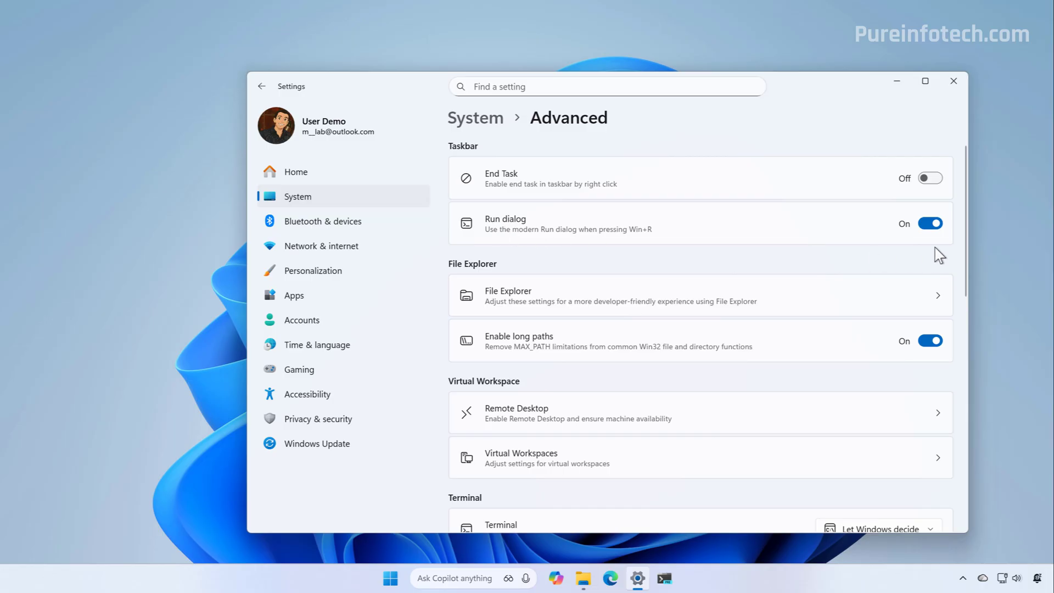
{"action": "left_click", "coordinate": [930, 224]}
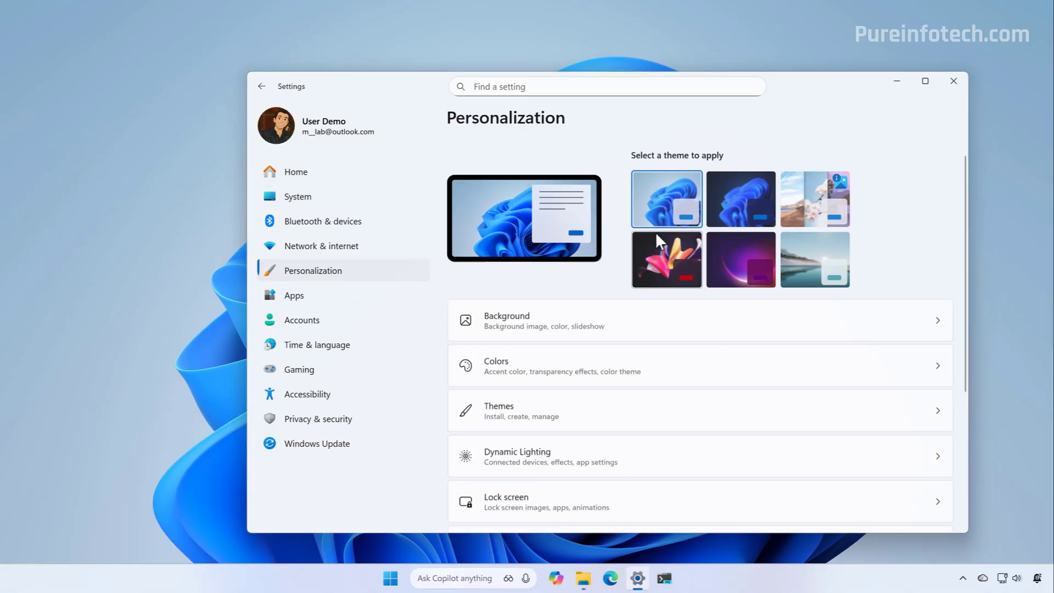
Apply the dark theme and close Settings with the Run dialog option left off
{"action": "left_click", "coordinate": [740, 198]}
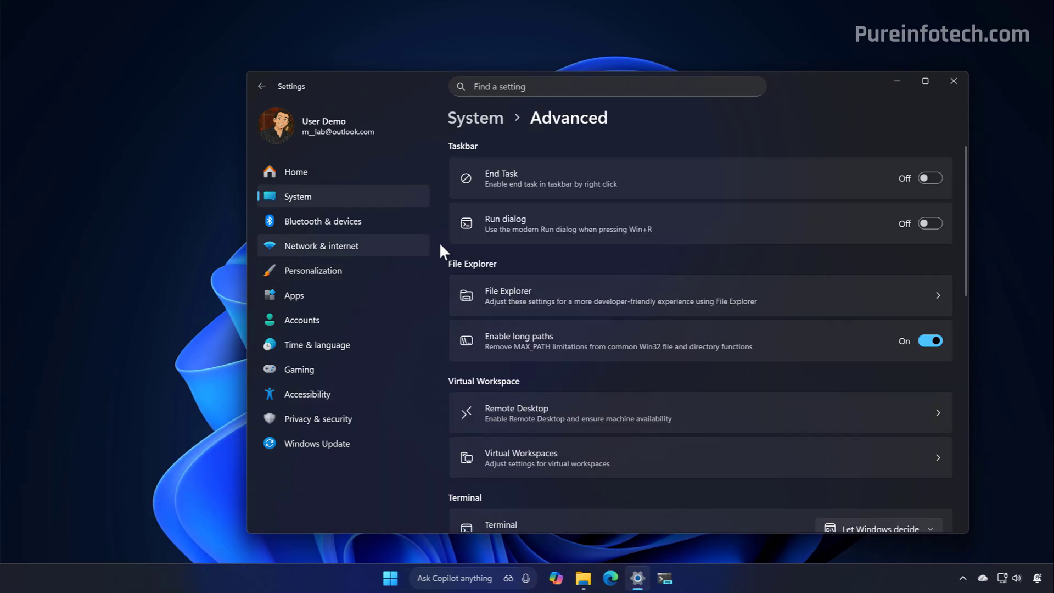
{"action": "mouse_move", "coordinate": [500, 240]}
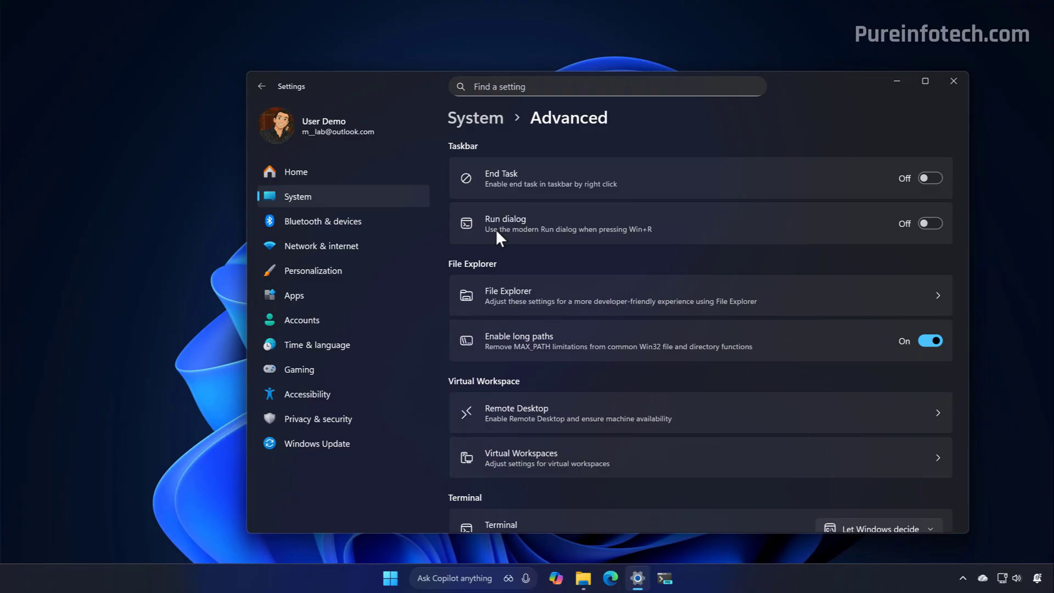
{"action": "left_click", "coordinate": [953, 82]}
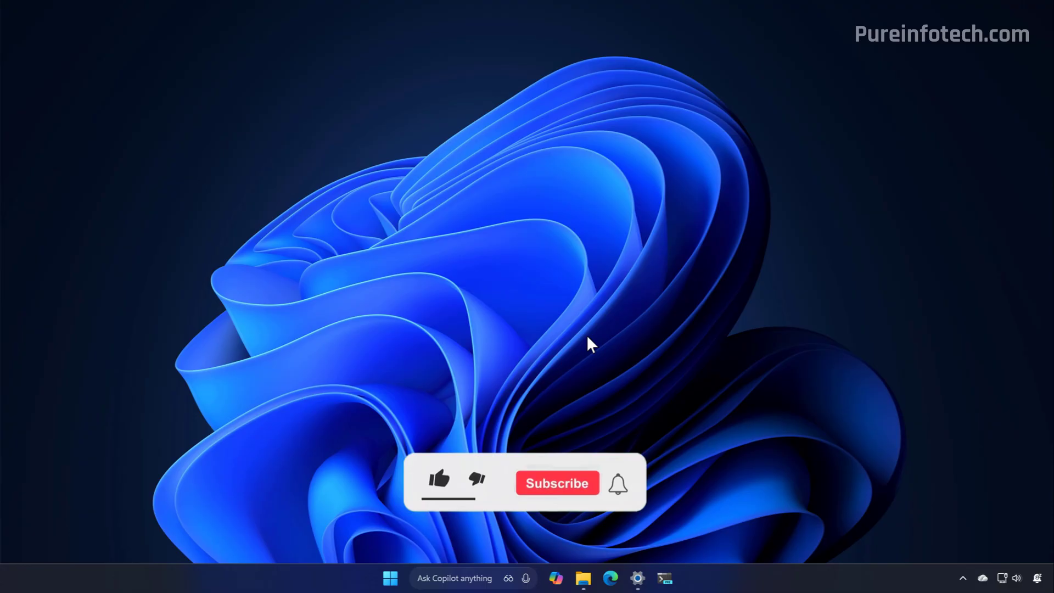
{"action": "left_click", "coordinate": [438, 484]}
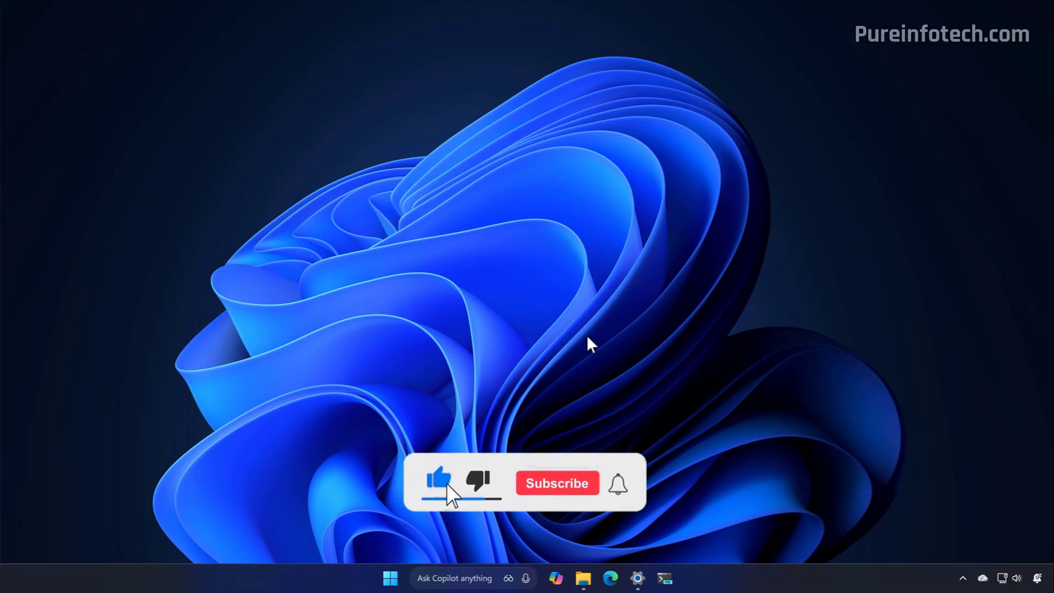